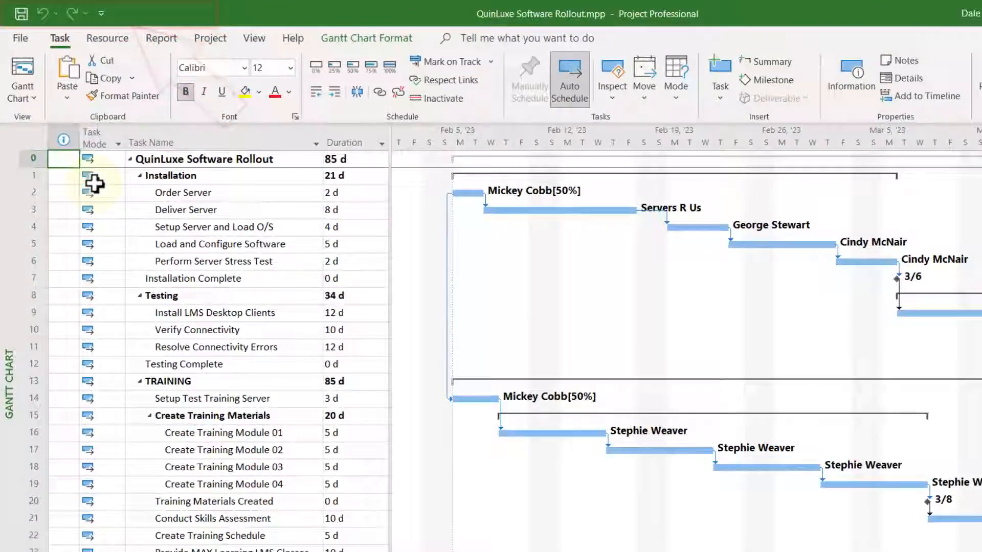
# Open Project Options from the File menu over the QuinLuxe Software Rollout plan
pyautogui.click(20, 37)
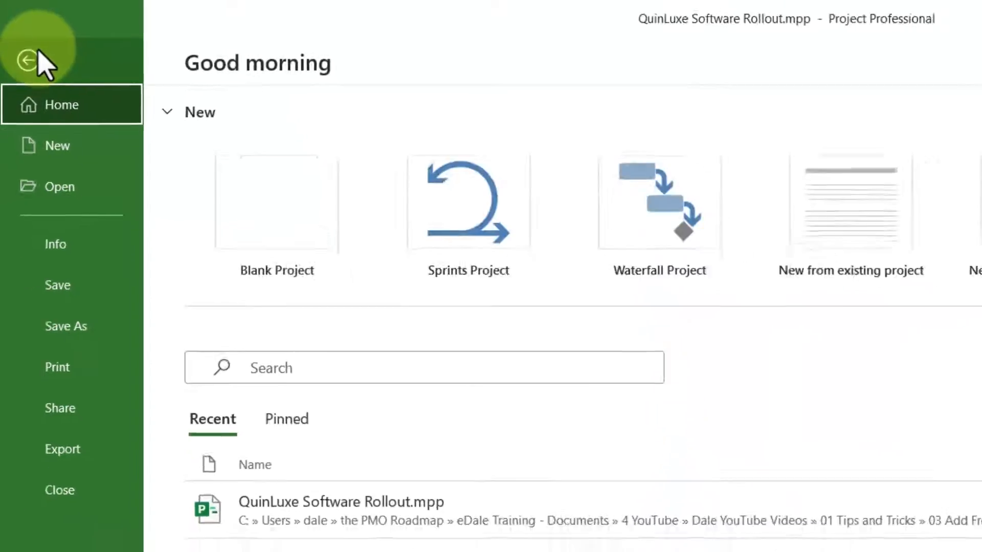
pyautogui.click(26, 61)
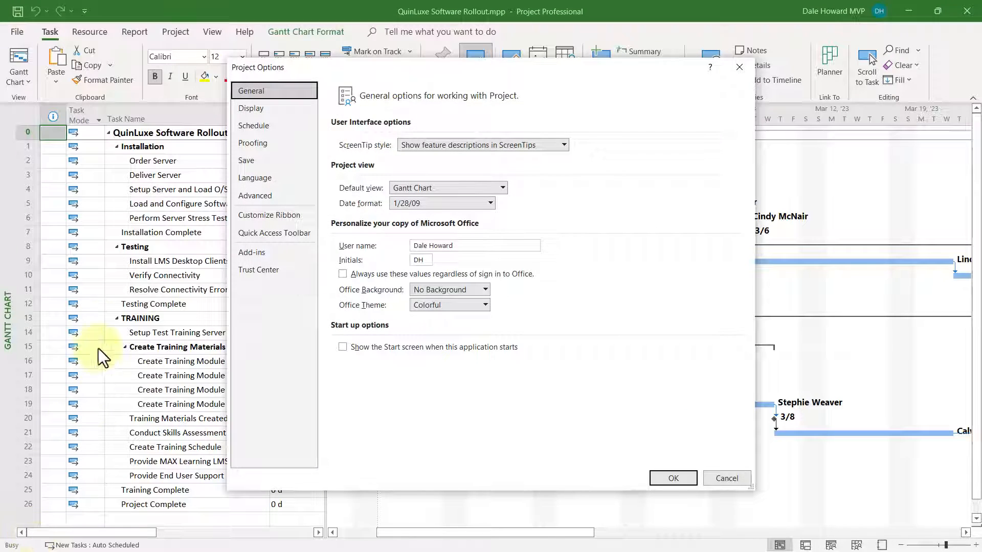
pyautogui.moveTo(276, 243)
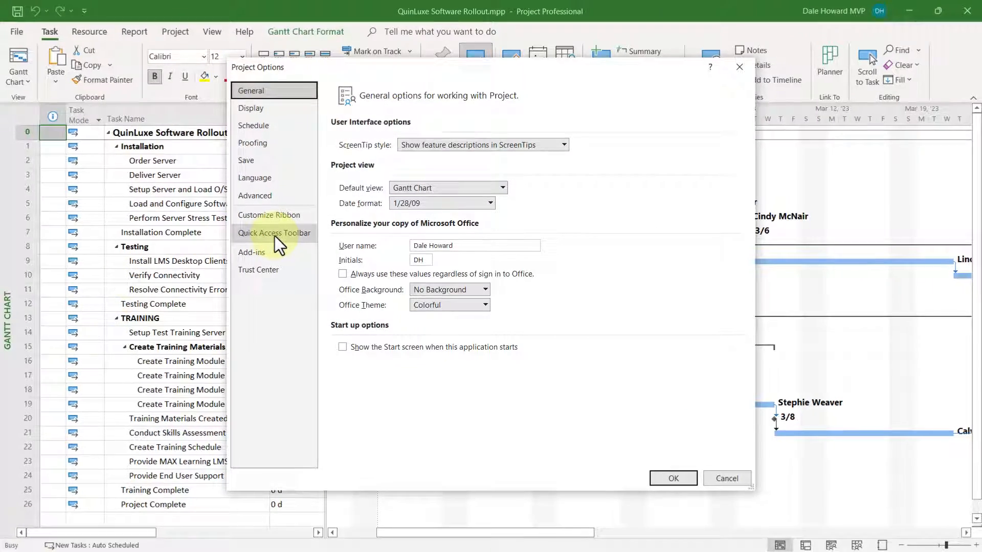
# Show the Quick Access Toolbar page with commands chosen from All Commands
pyautogui.click(274, 232)
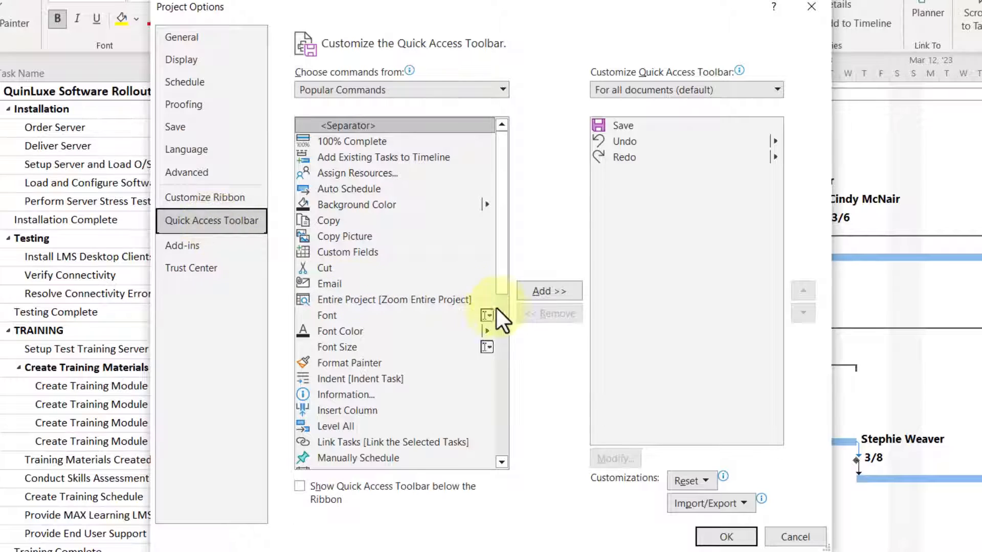
pyautogui.moveTo(560, 209)
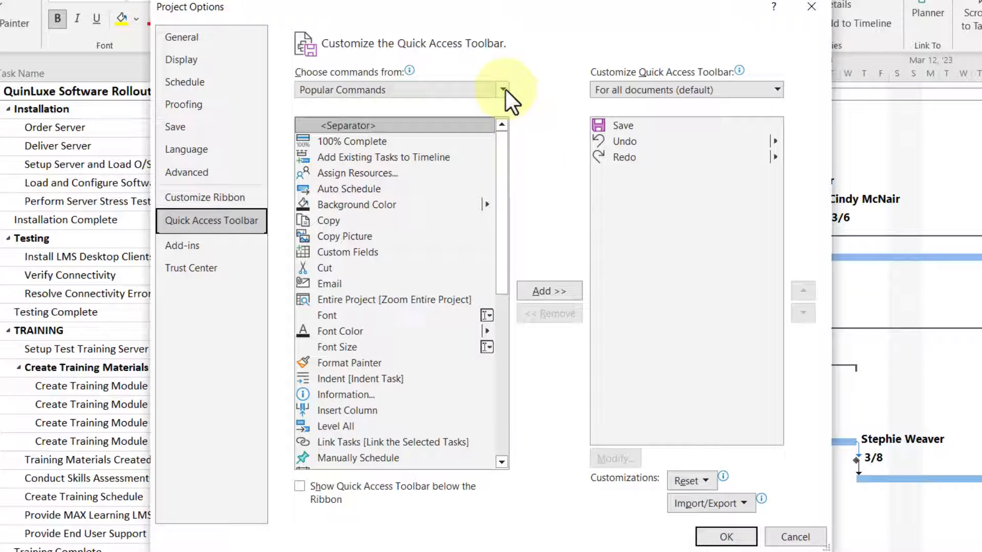
pyautogui.click(502, 90)
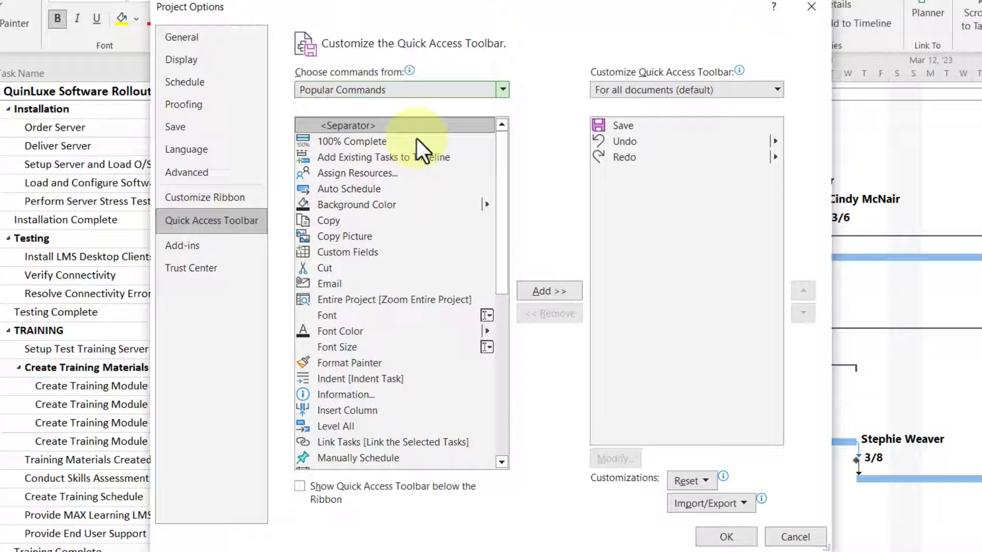
pyautogui.click(501, 90)
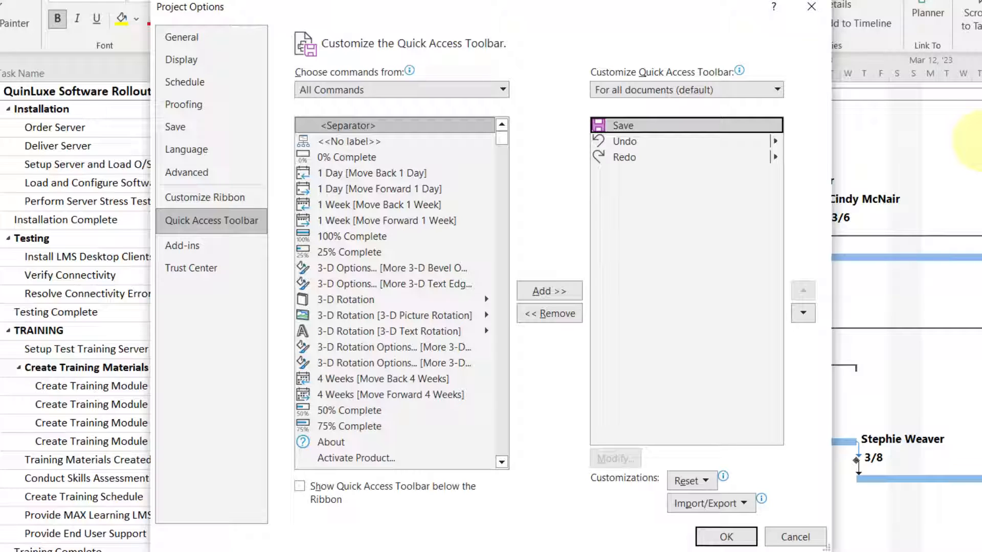
# Add New File, Open and Close File from All Commands to the toolbar list
pyautogui.click(349, 251)
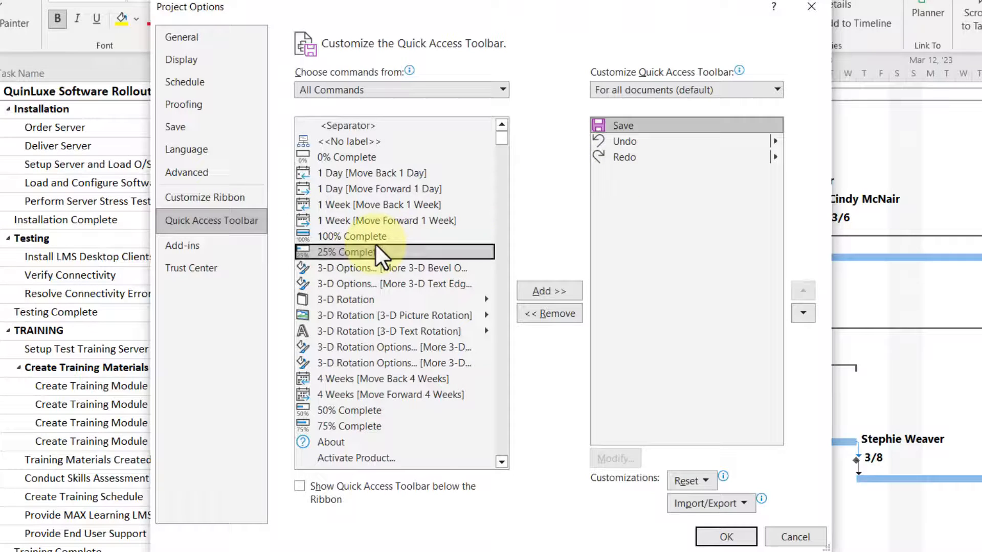
pyautogui.scroll(-3)
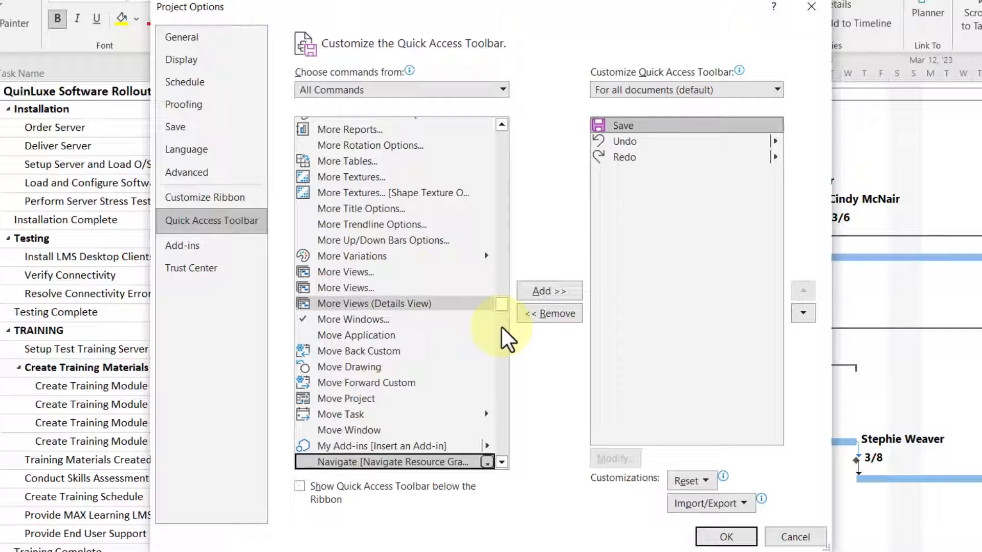
pyautogui.scroll(-3)
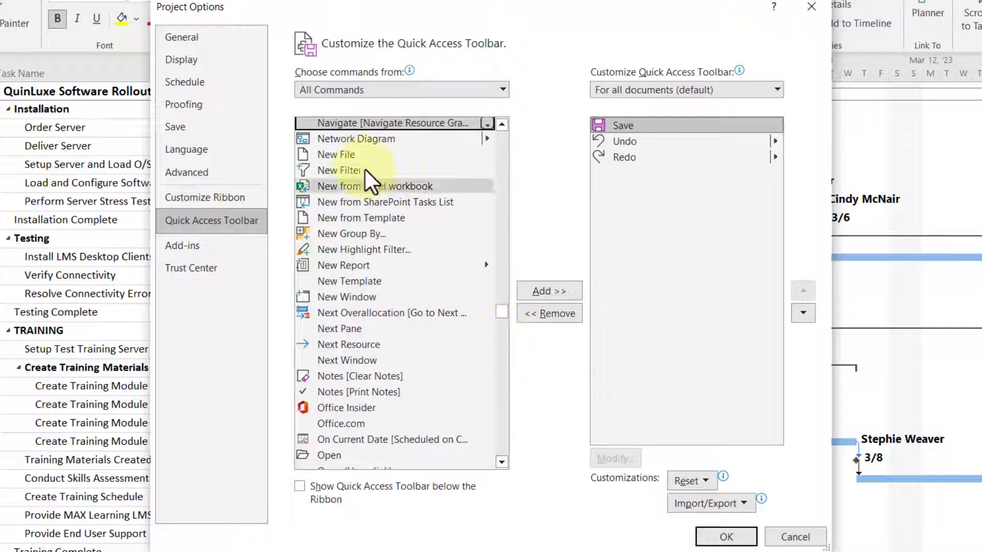
pyautogui.click(336, 154)
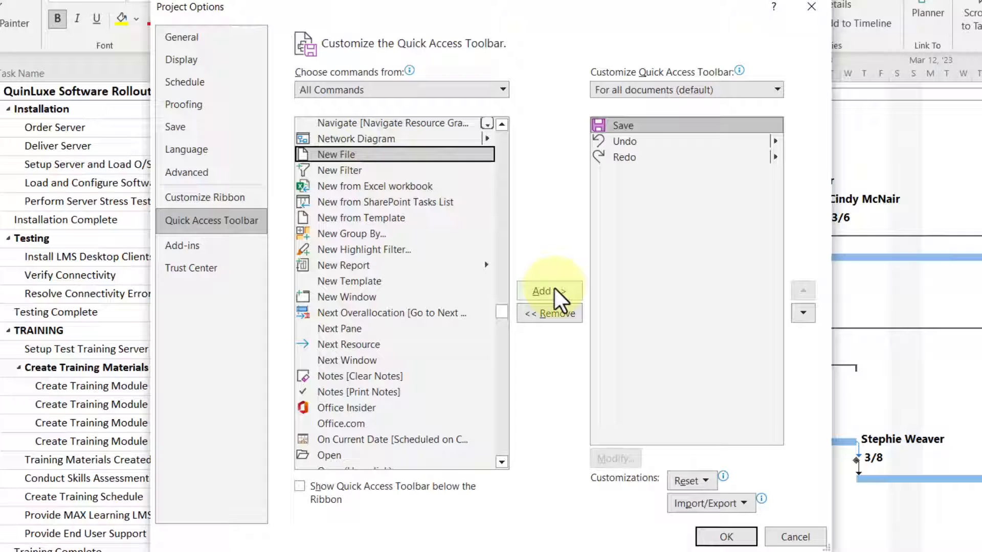
pyautogui.click(547, 290)
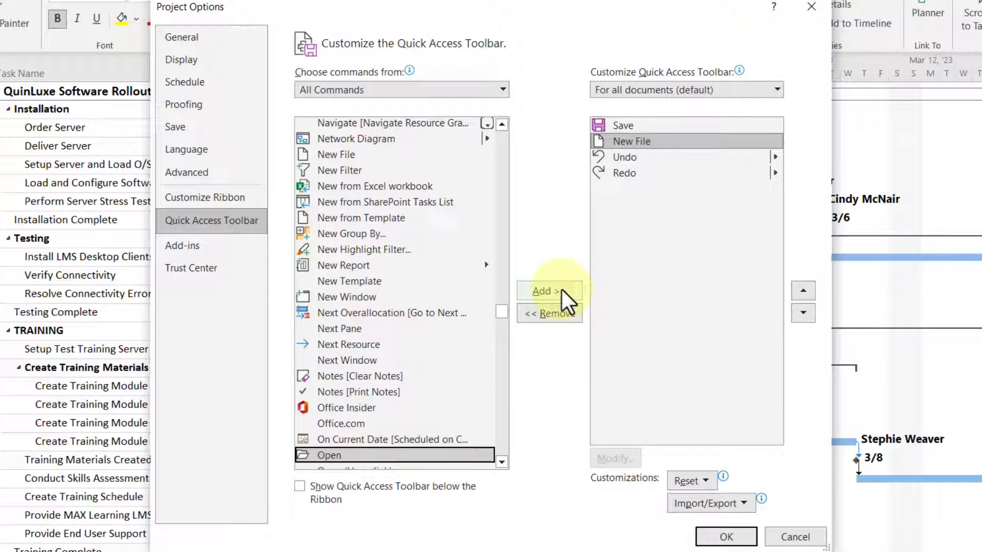
pyautogui.click(547, 290)
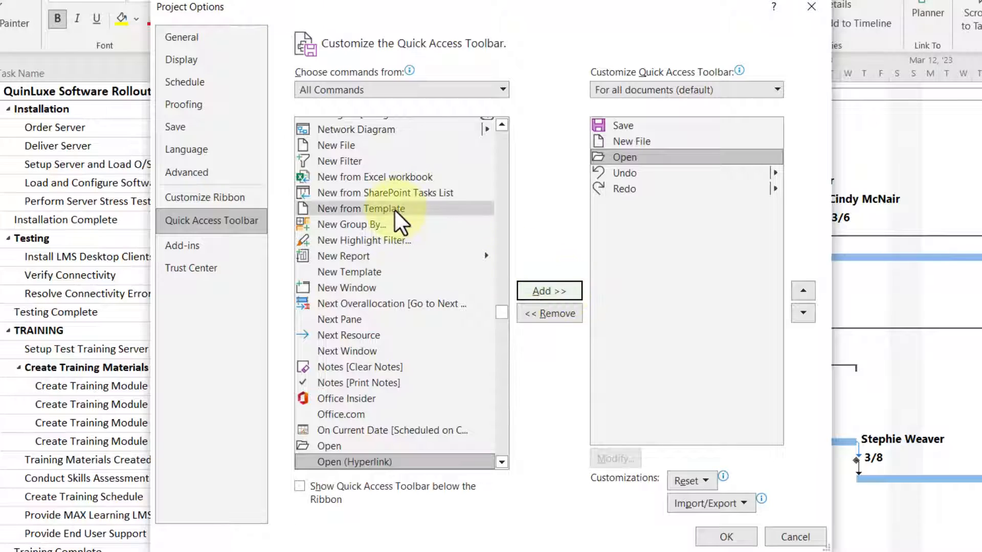
pyautogui.scroll(3)
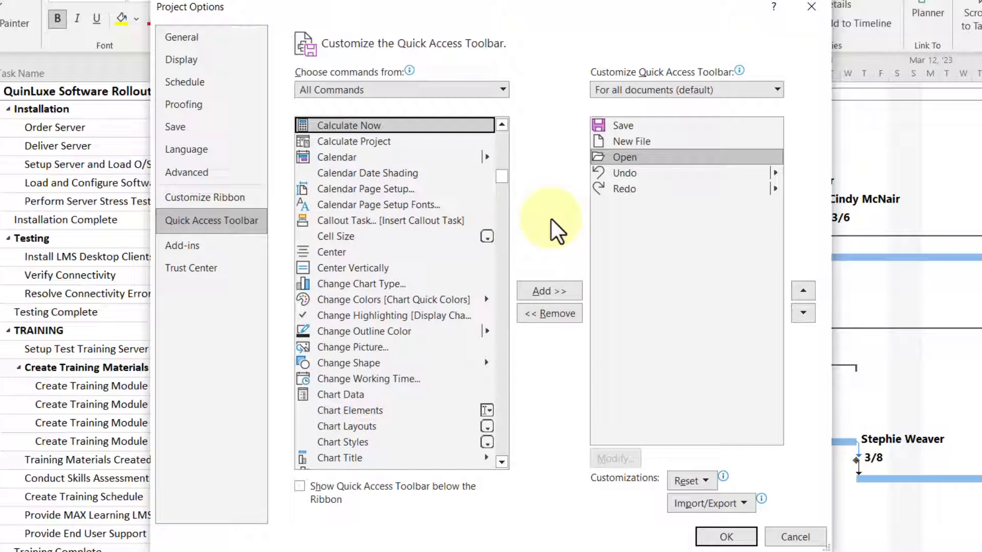
pyautogui.scroll(-3)
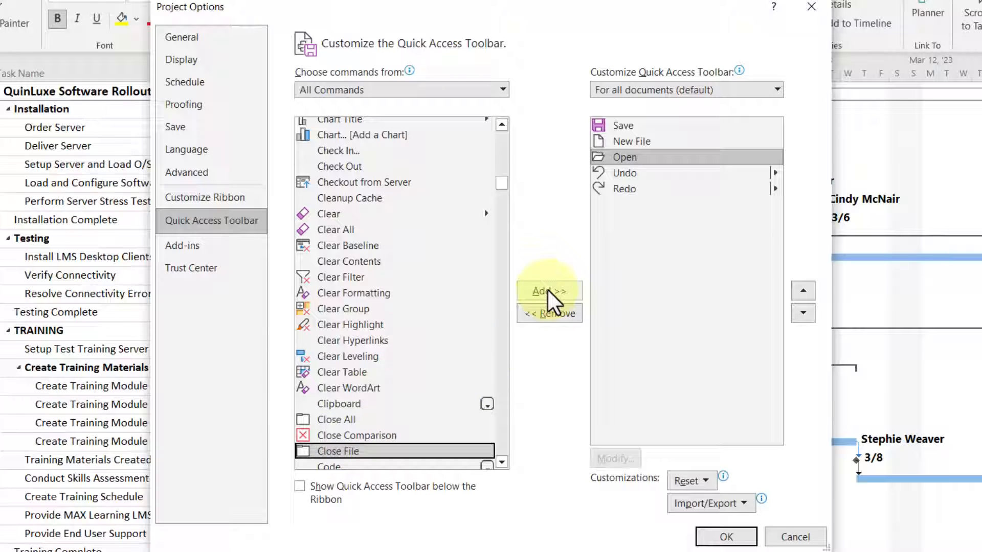
pyautogui.click(547, 291)
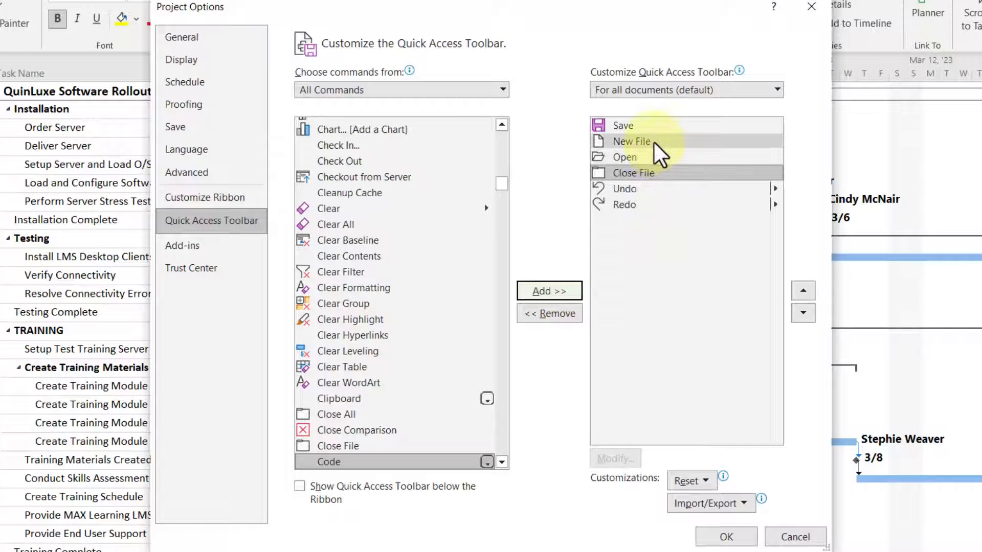
# Move New File and Open above Save in the toolbar command order
pyautogui.click(802, 290)
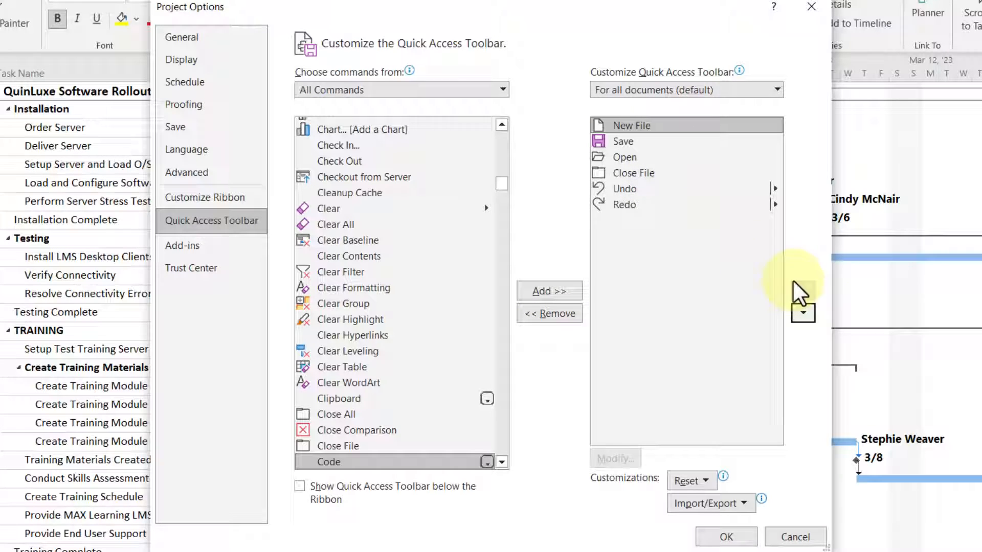
pyautogui.click(622, 157)
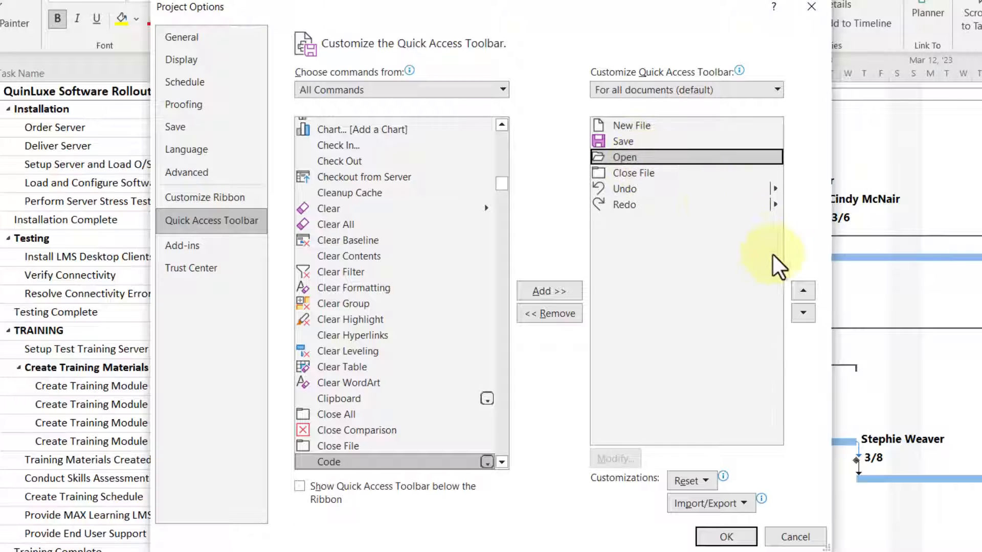
pyautogui.click(804, 290)
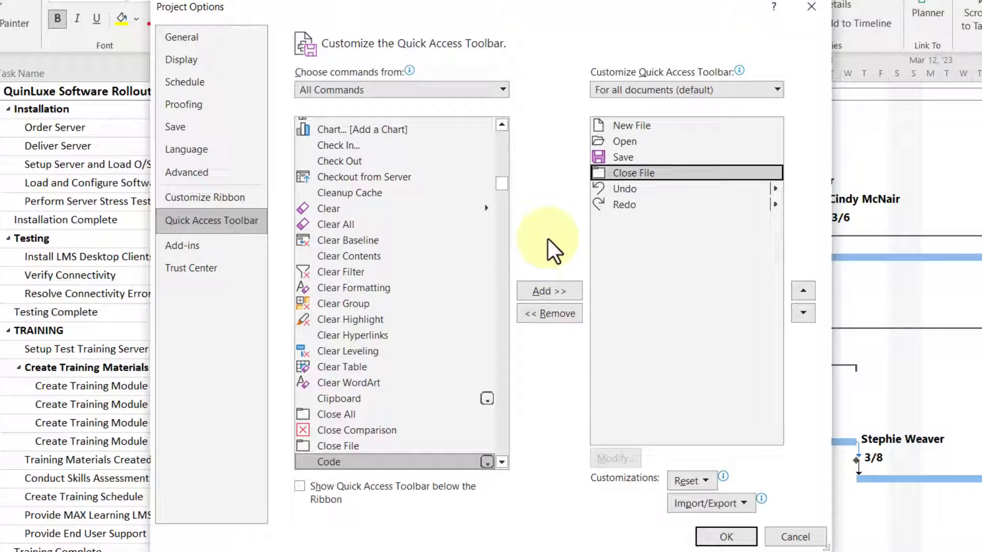
pyautogui.scroll(3)
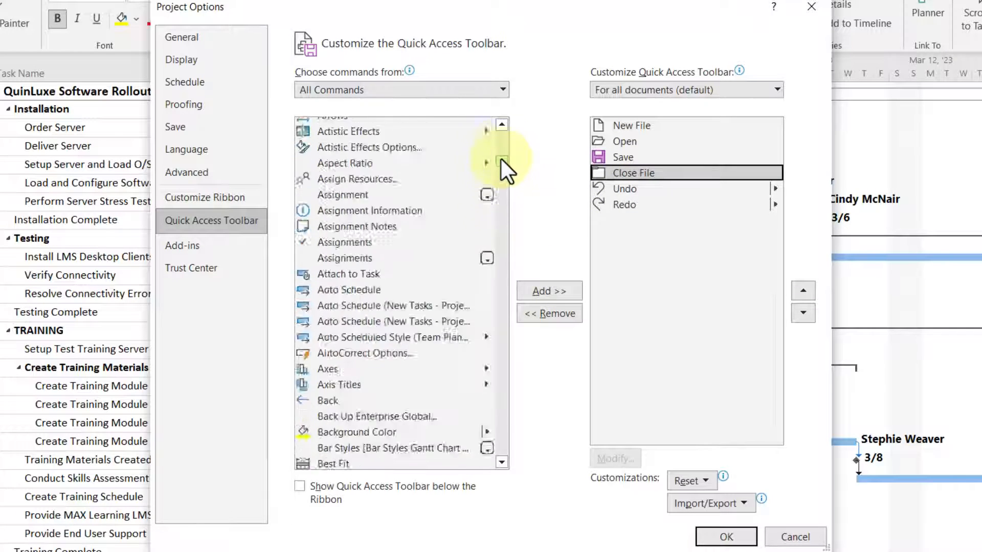
pyautogui.scroll(3)
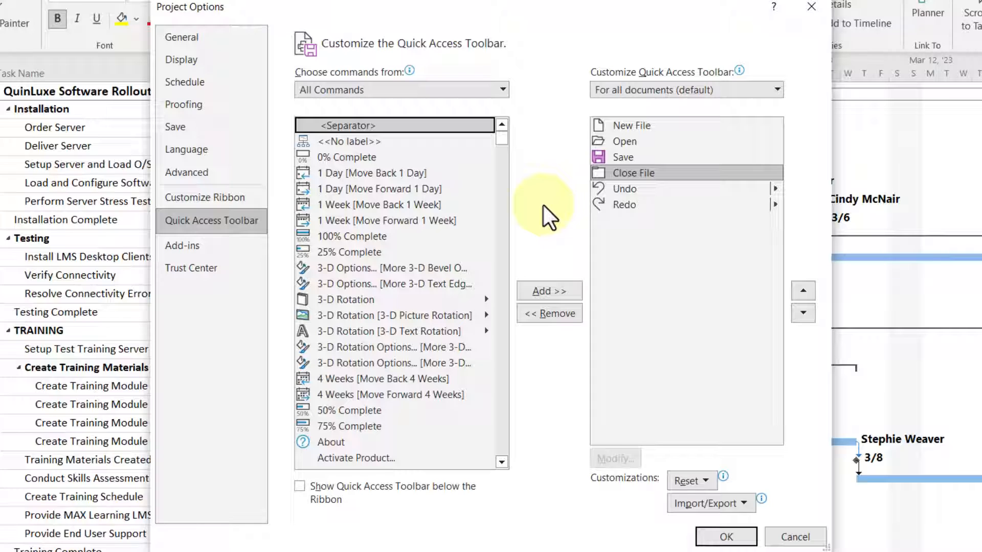
pyautogui.moveTo(549, 291)
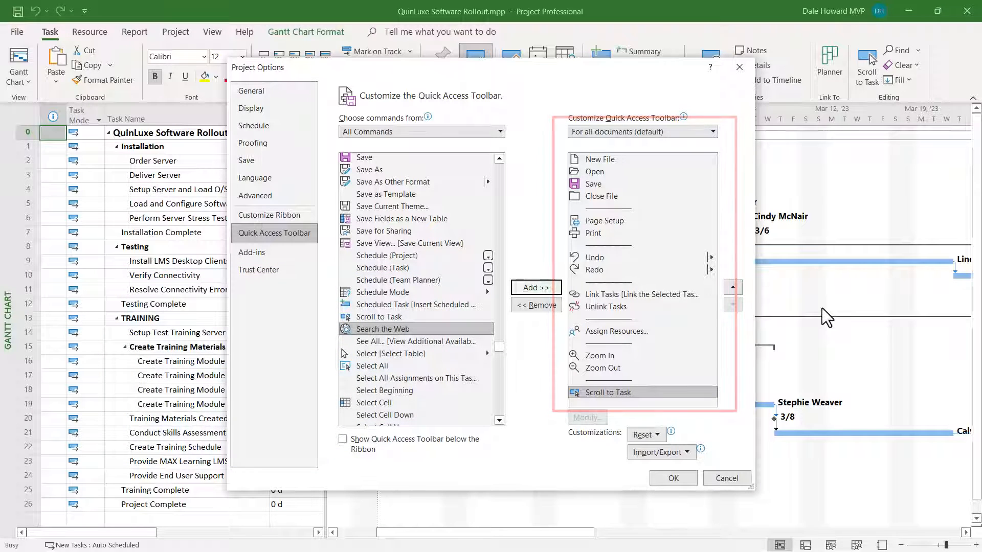
pyautogui.moveTo(826, 311)
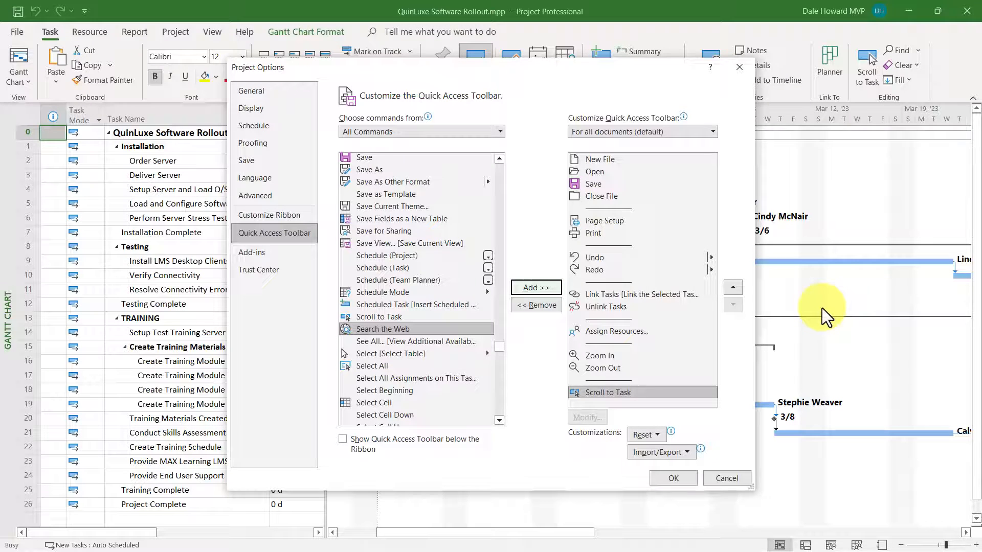
pyautogui.moveTo(343, 440)
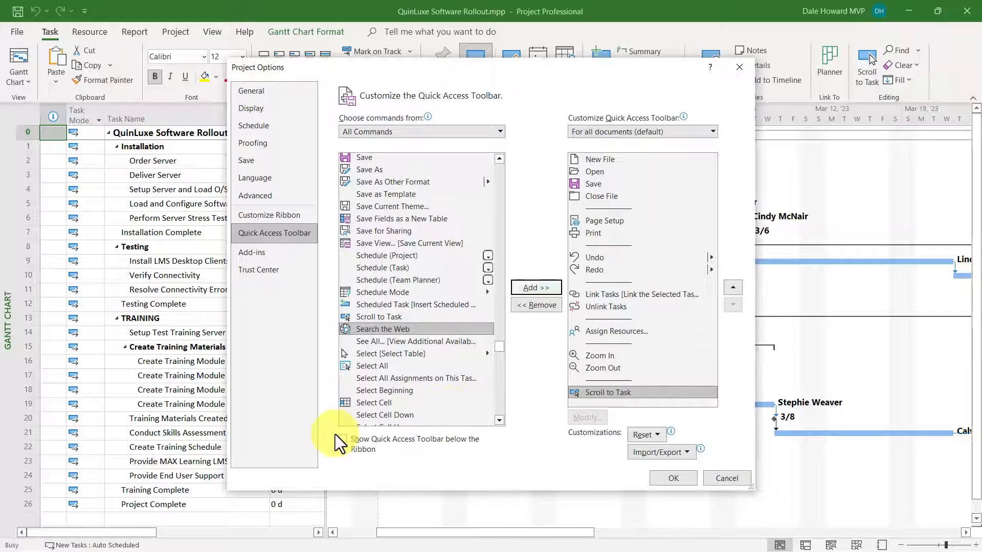
# Enable 'Show Quick Access Toolbar below the Ribbon' and confirm the options with OK
pyautogui.click(342, 439)
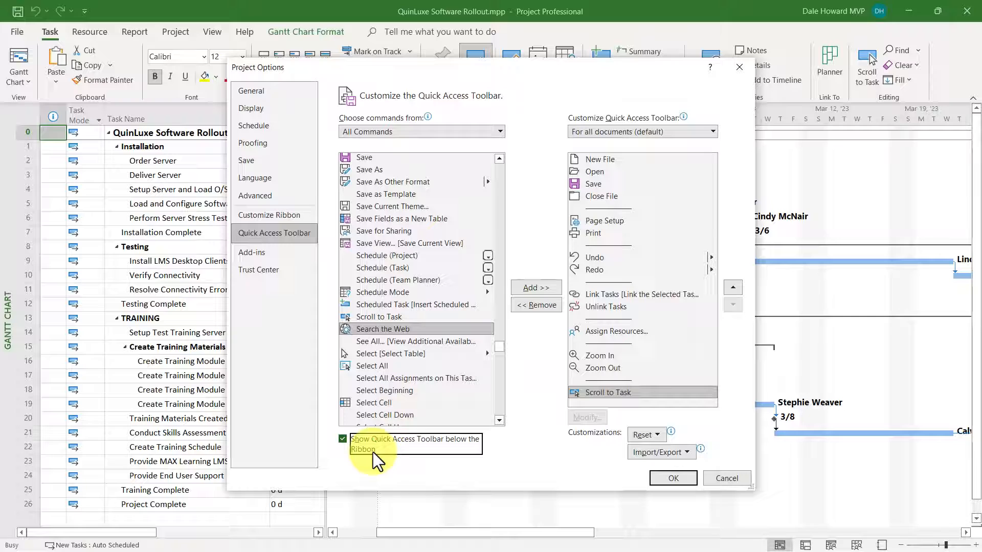
pyautogui.moveTo(529, 473)
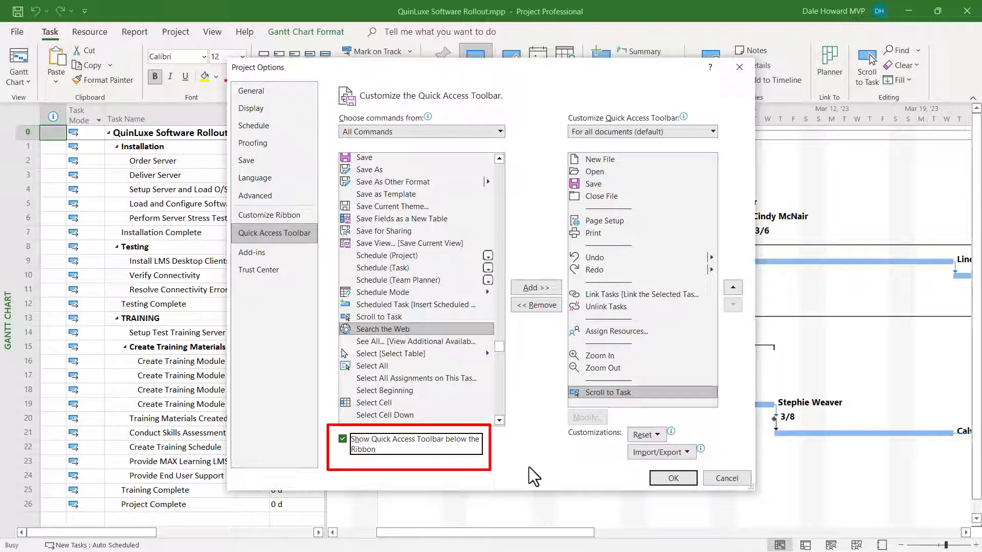
pyautogui.click(671, 478)
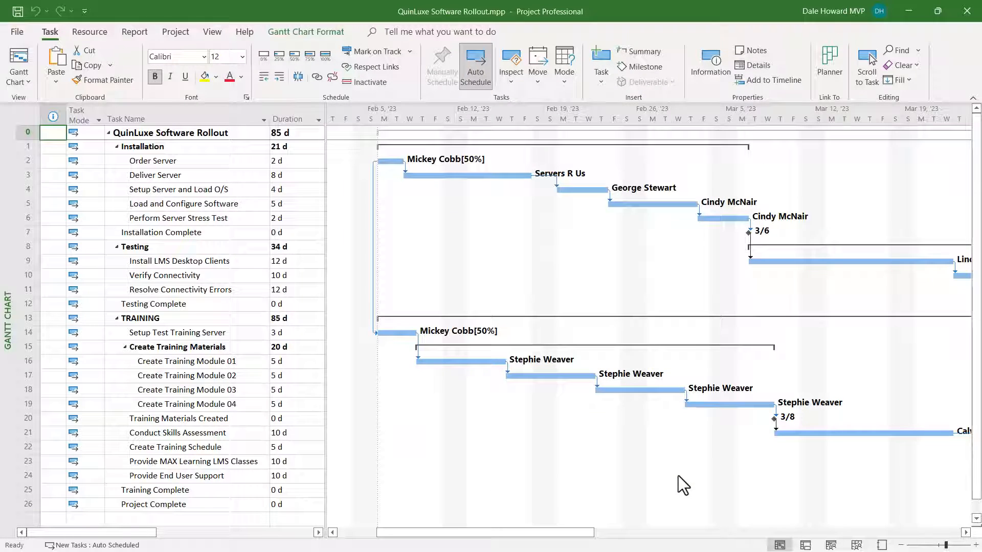